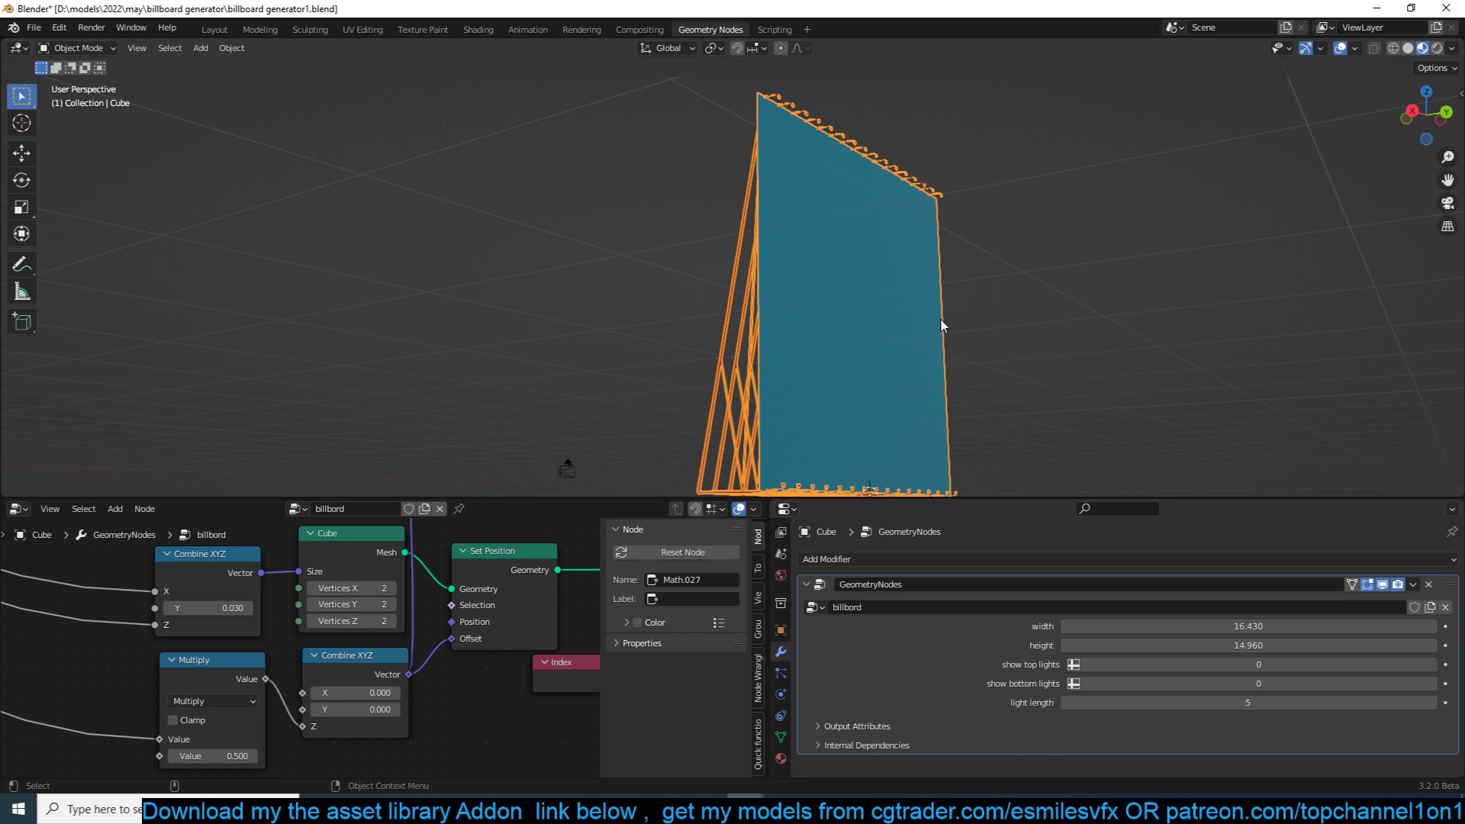
mouse_move(984, 364)
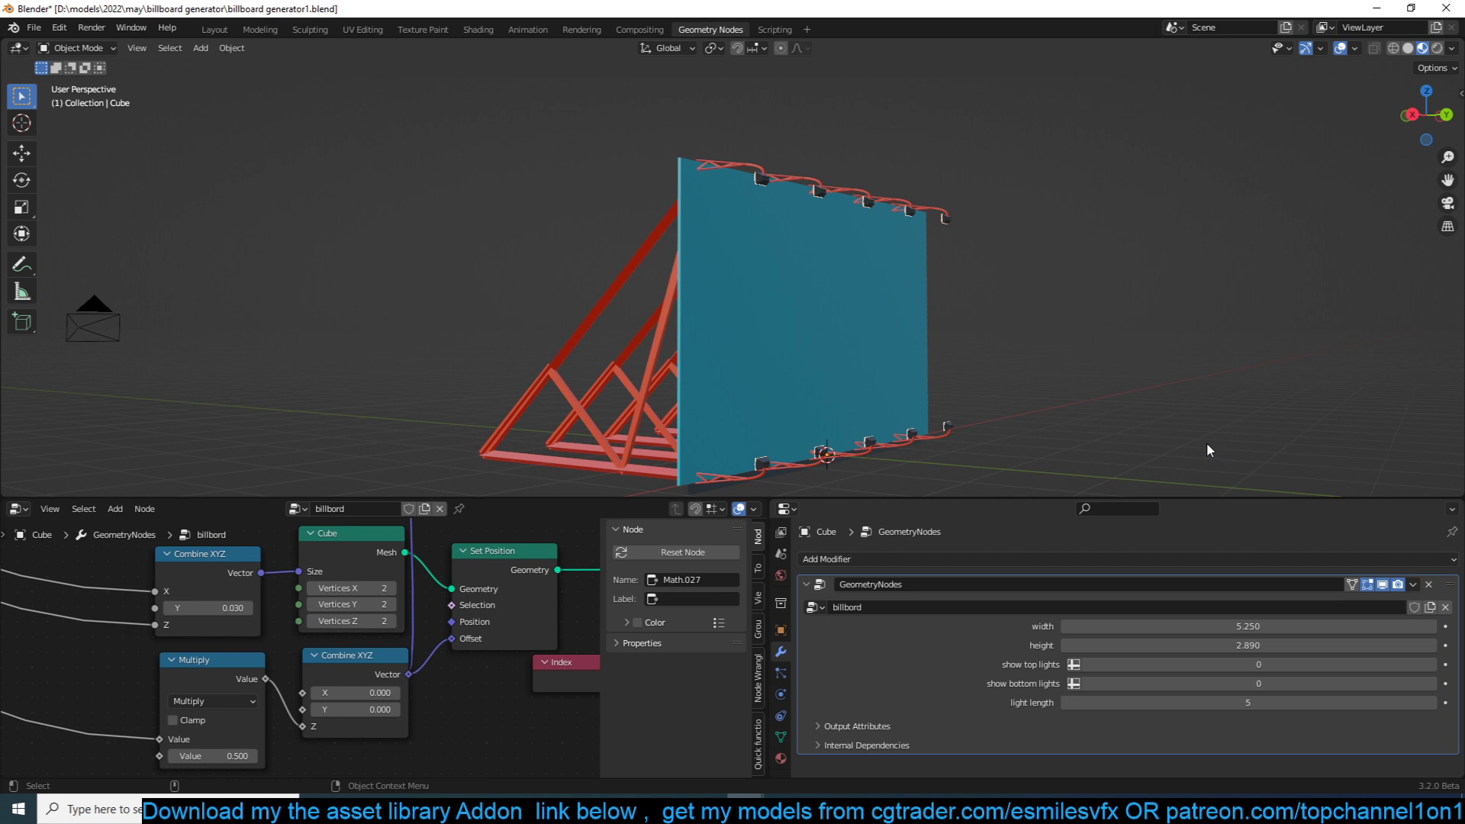
mouse_move(1170, 427)
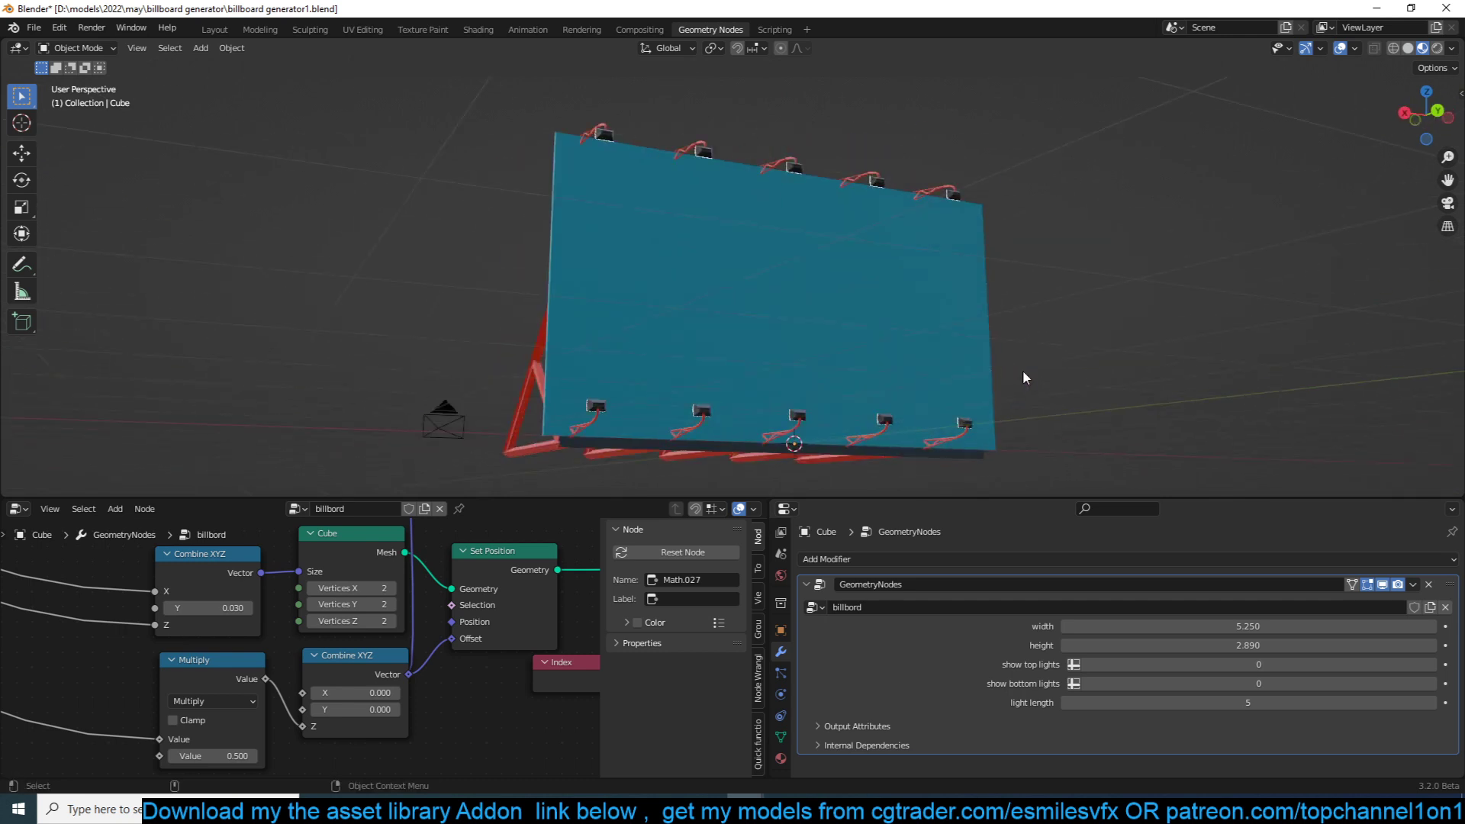
mouse_move(1005, 368)
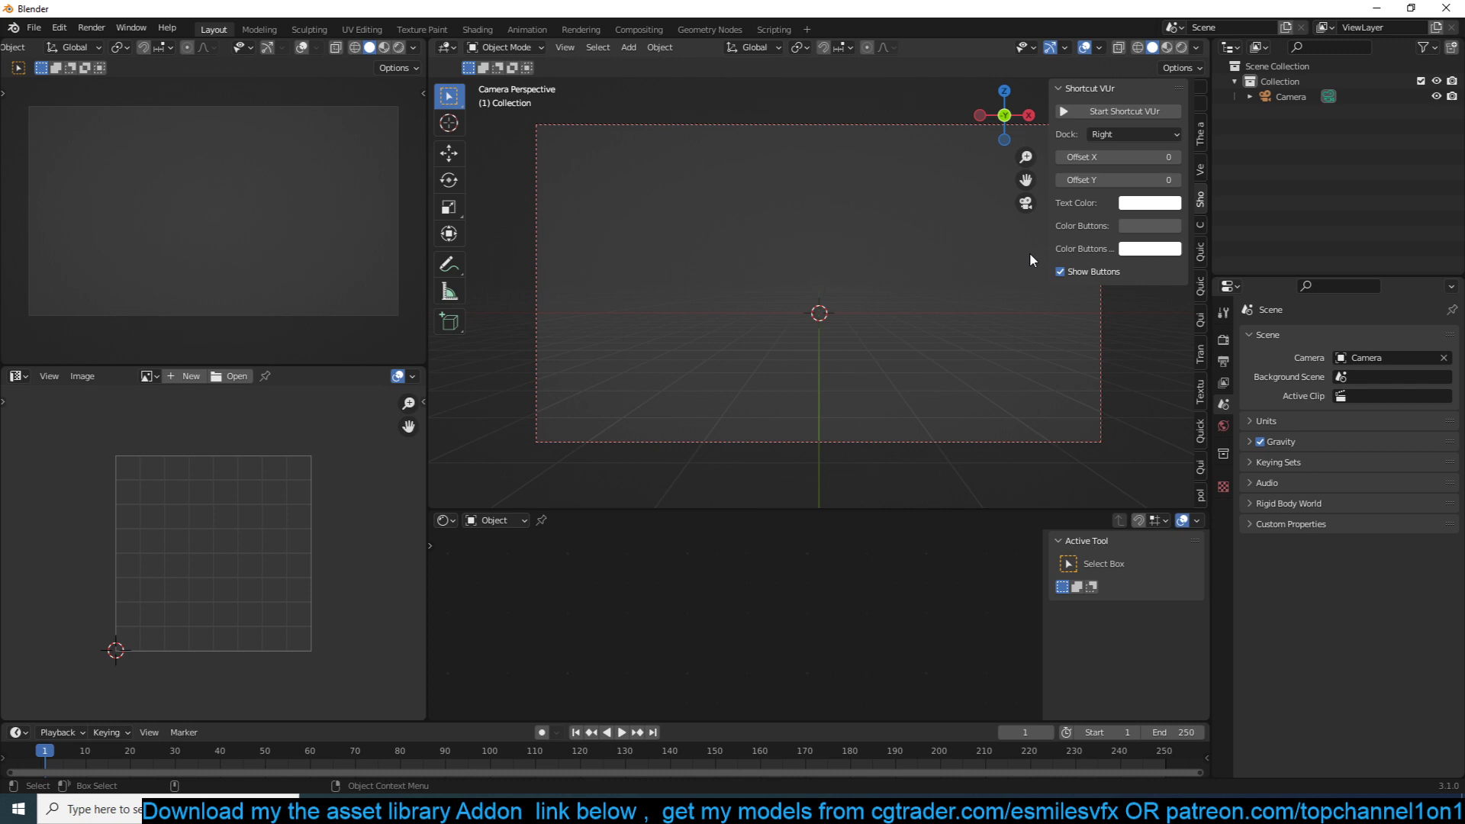
Step: Import a Quick Trees tree, then swap it for a different tree preview and import that one
click(1201, 247)
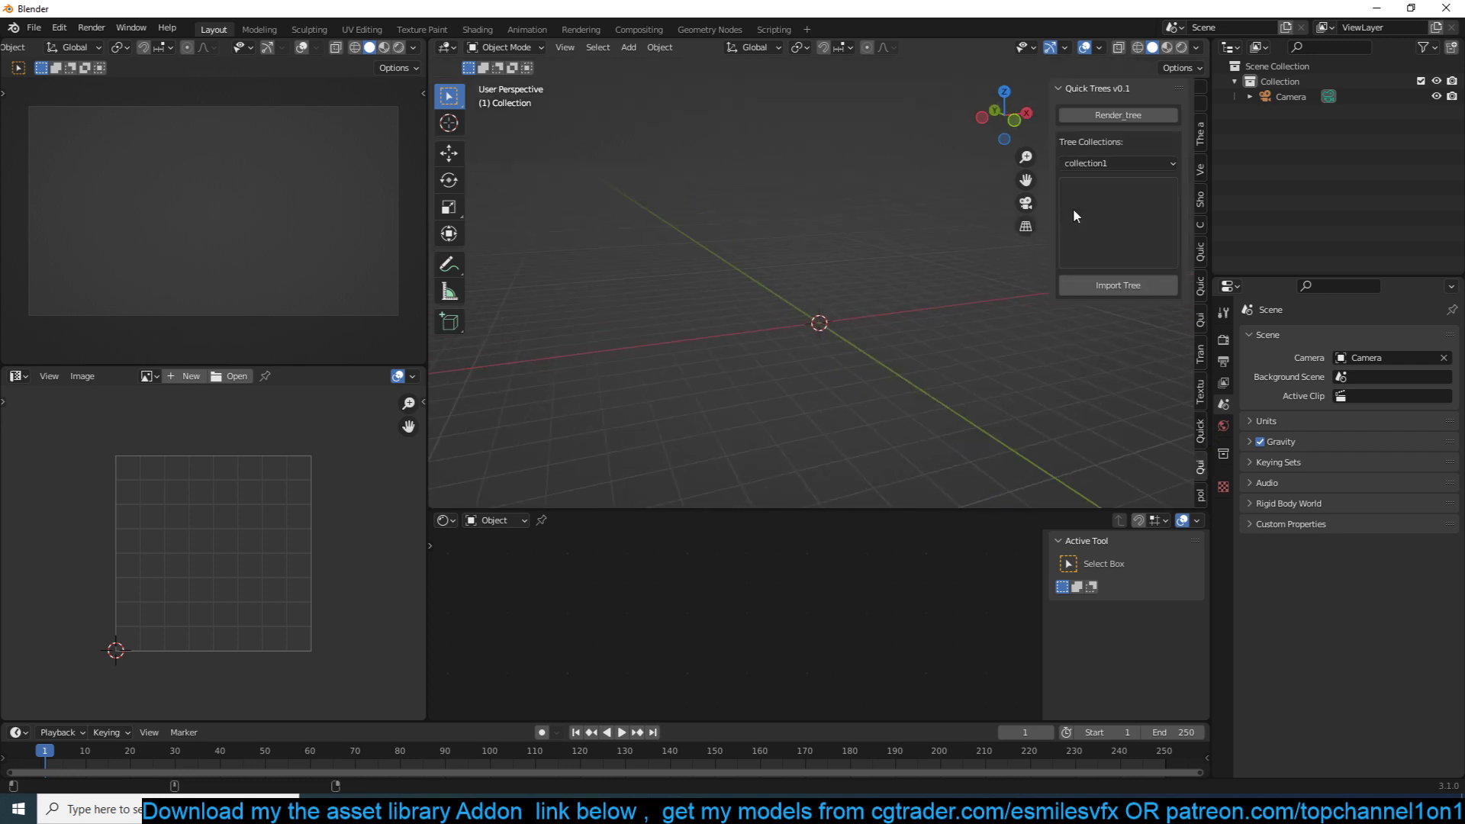
click(1116, 285)
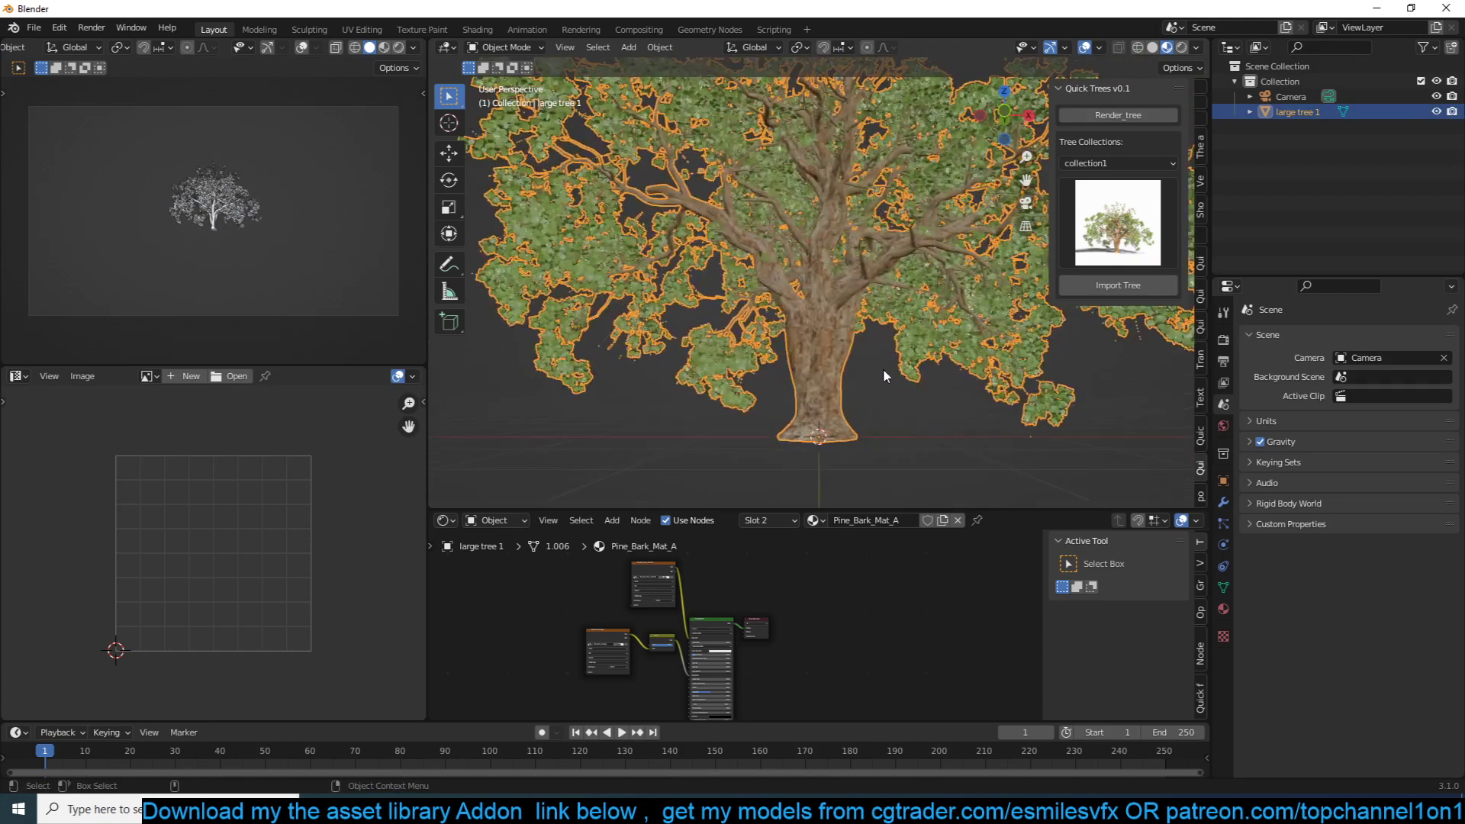
click(1117, 221)
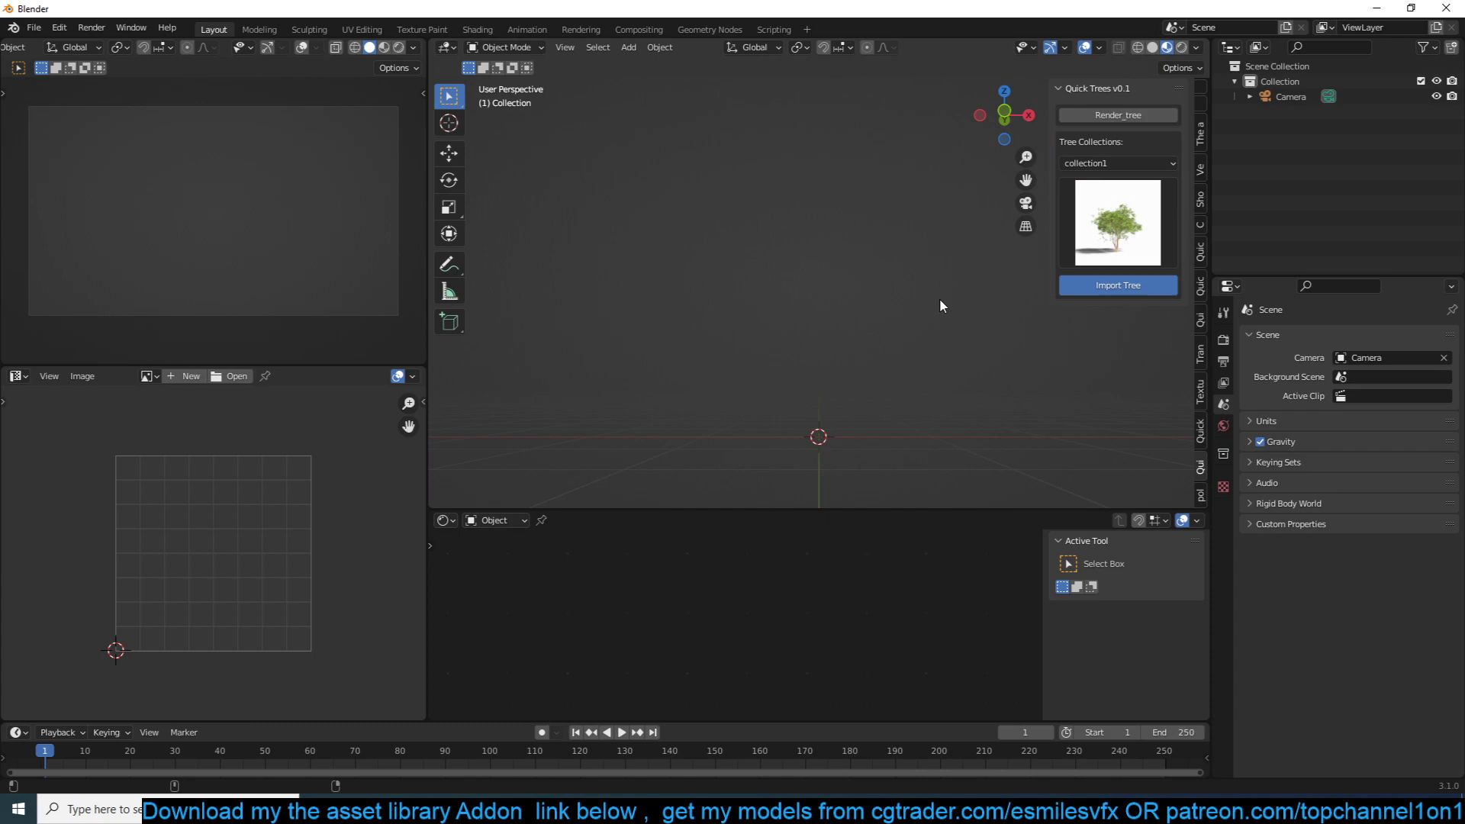
click(1117, 285)
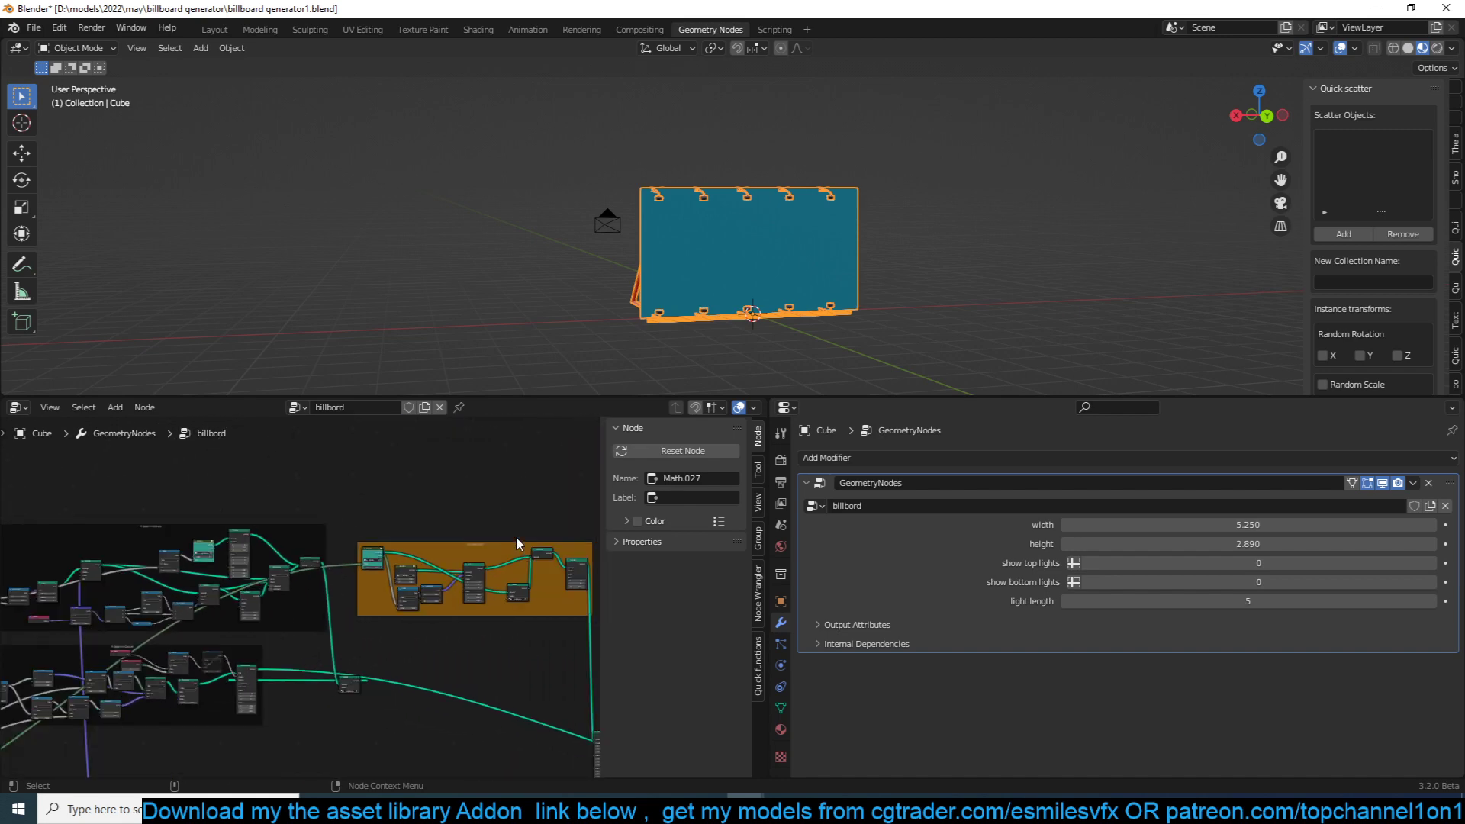
Step: List the custom node groups (billboard light, light holder, support beams) from the Add menu's Group entry
click(114, 406)
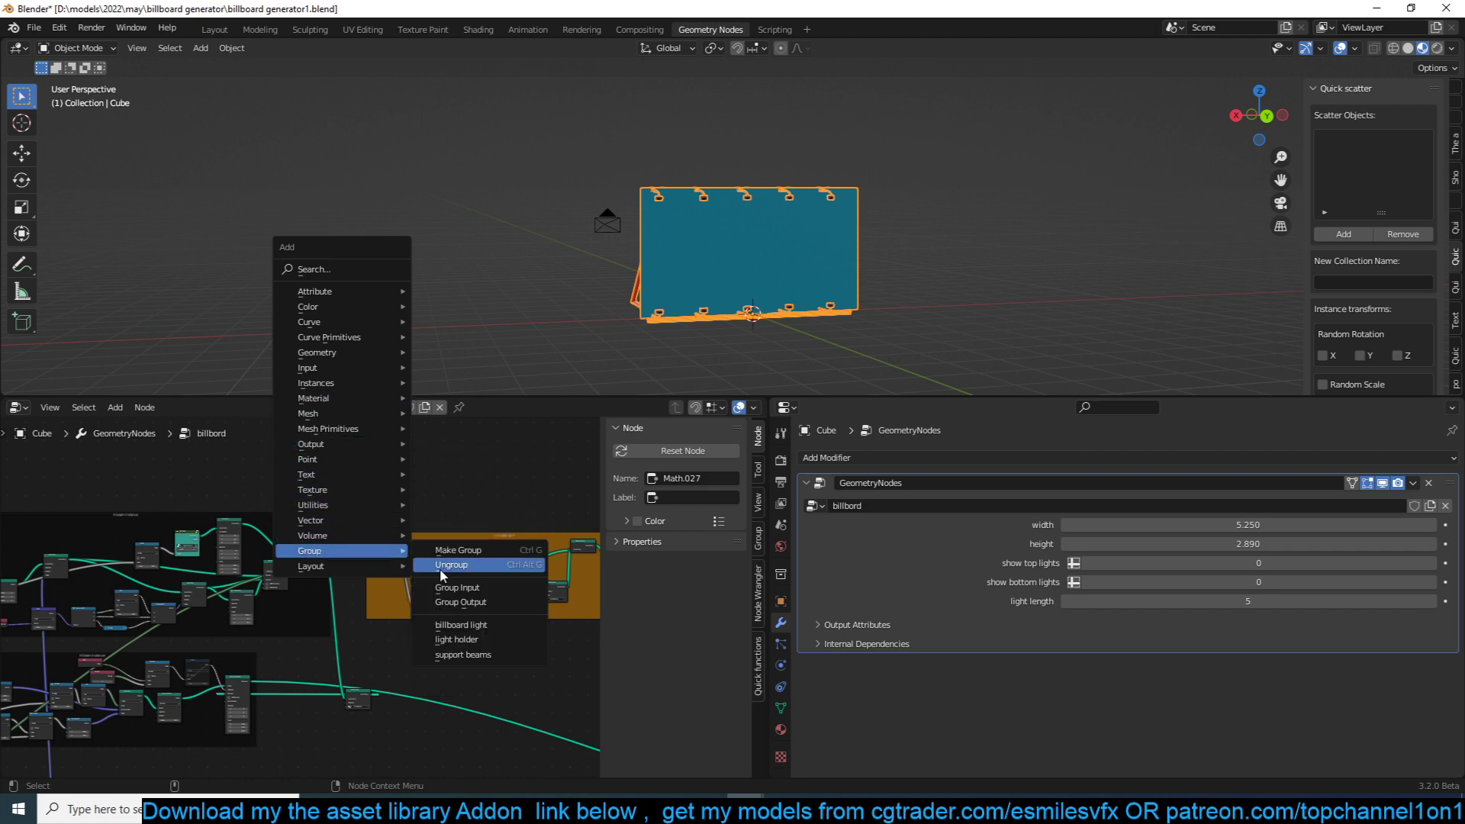
click(451, 564)
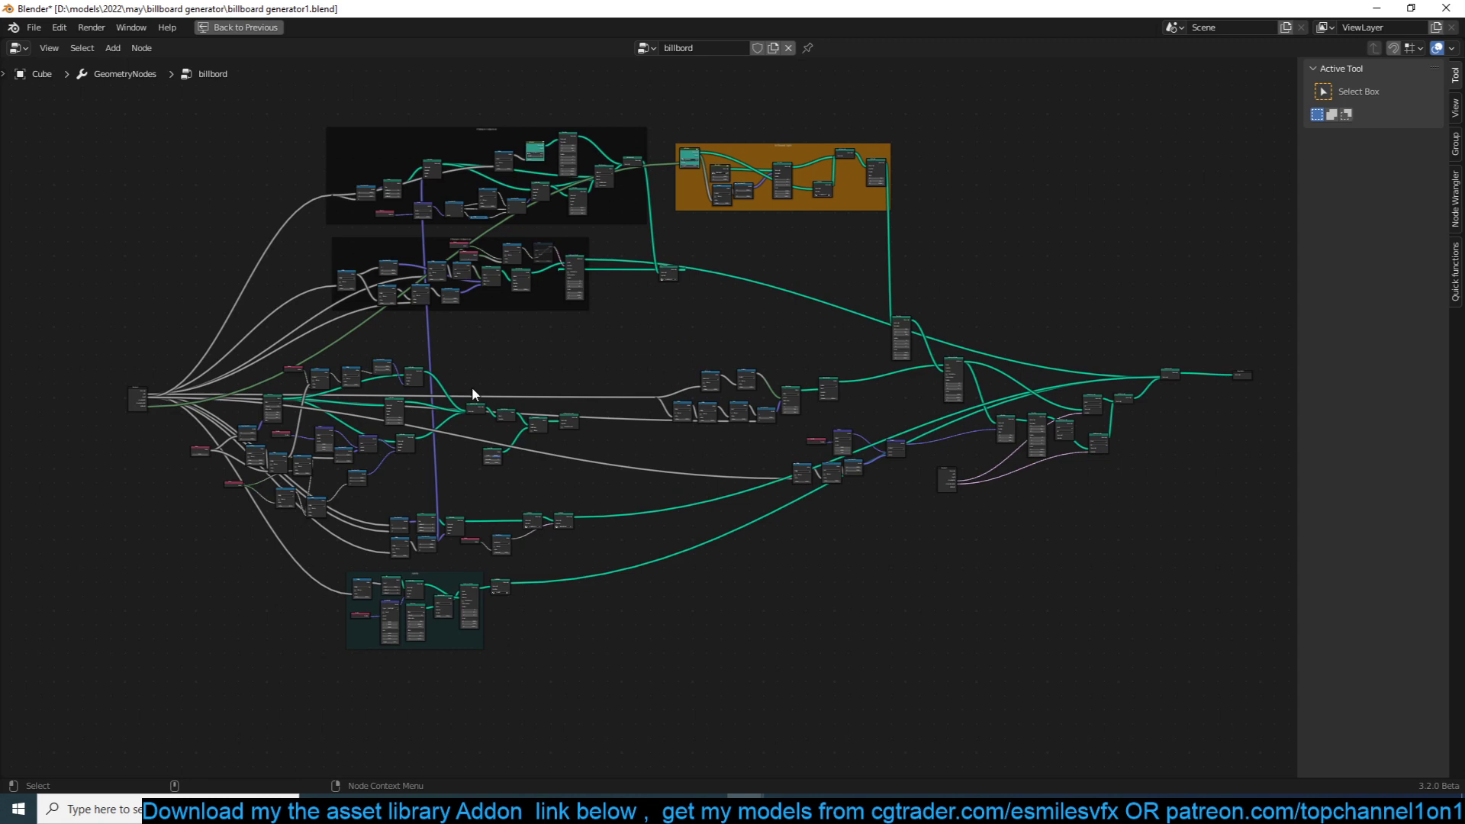
Step: Zoom into the maximized node tree to inspect the billboard network closely
scroll(down, 3)
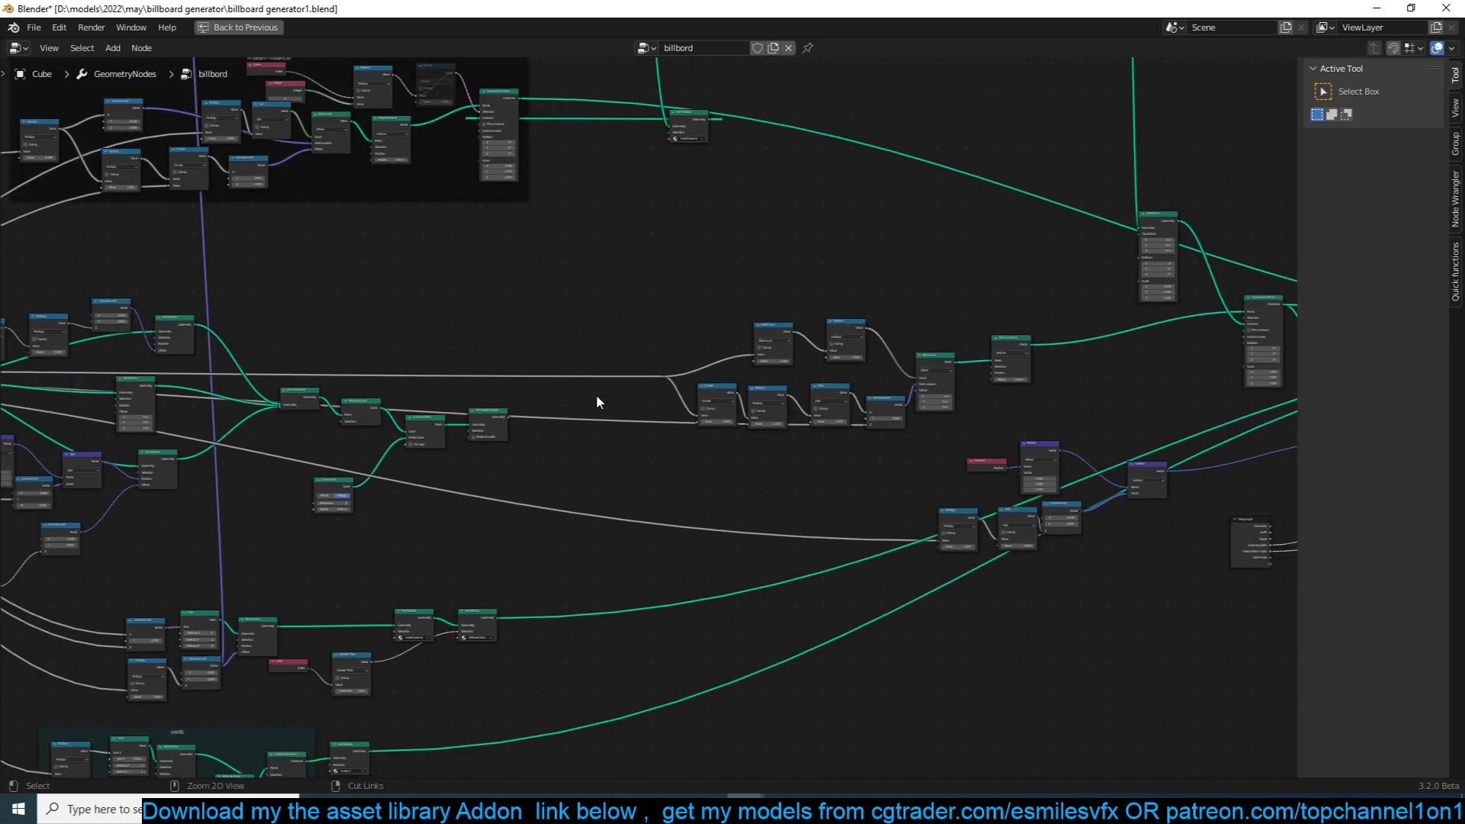
click(244, 26)
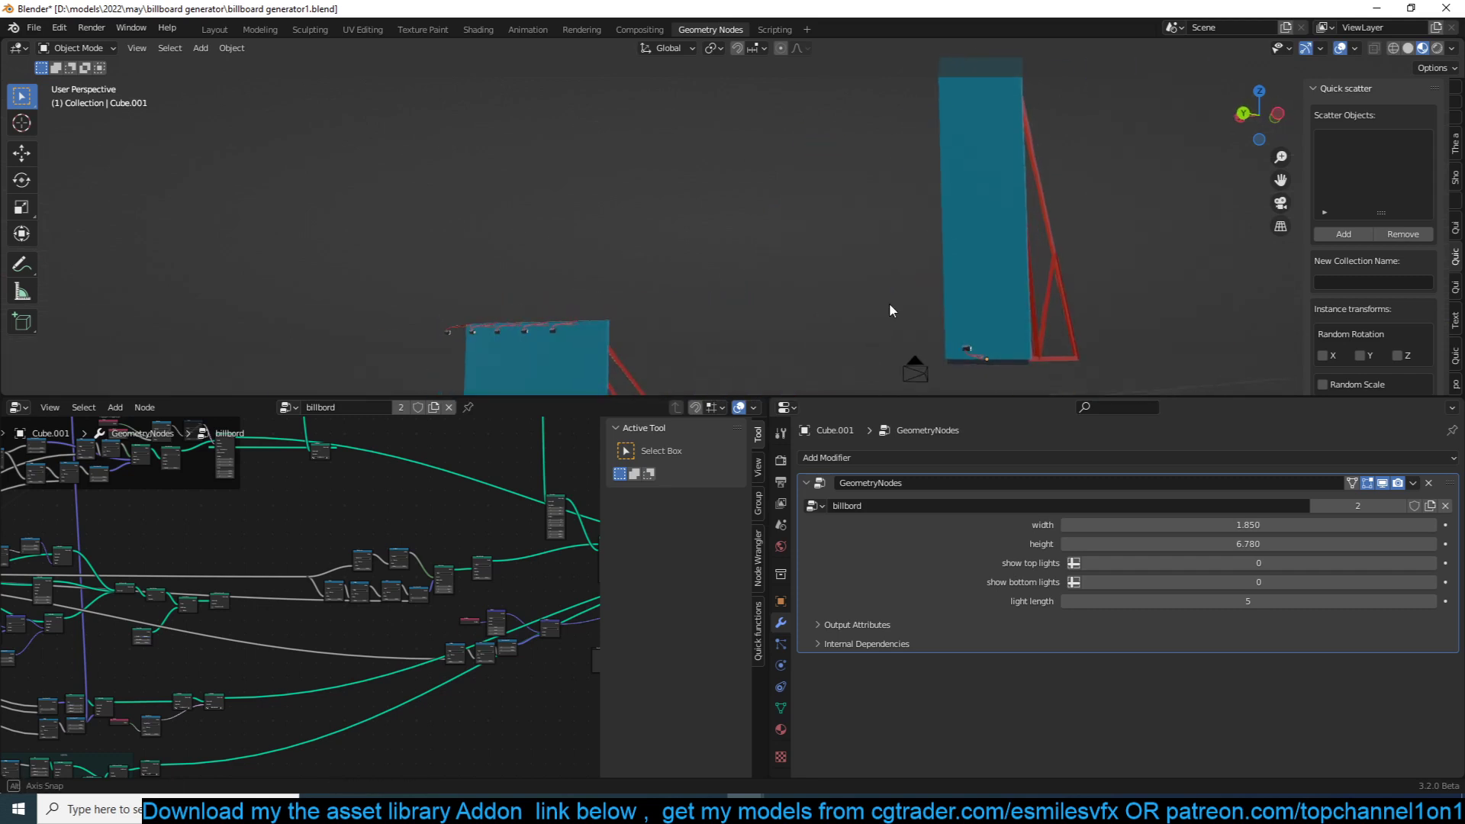
Step: On Cube.001, enable show bottom lights and keep show top lights unchecked
click(995, 224)
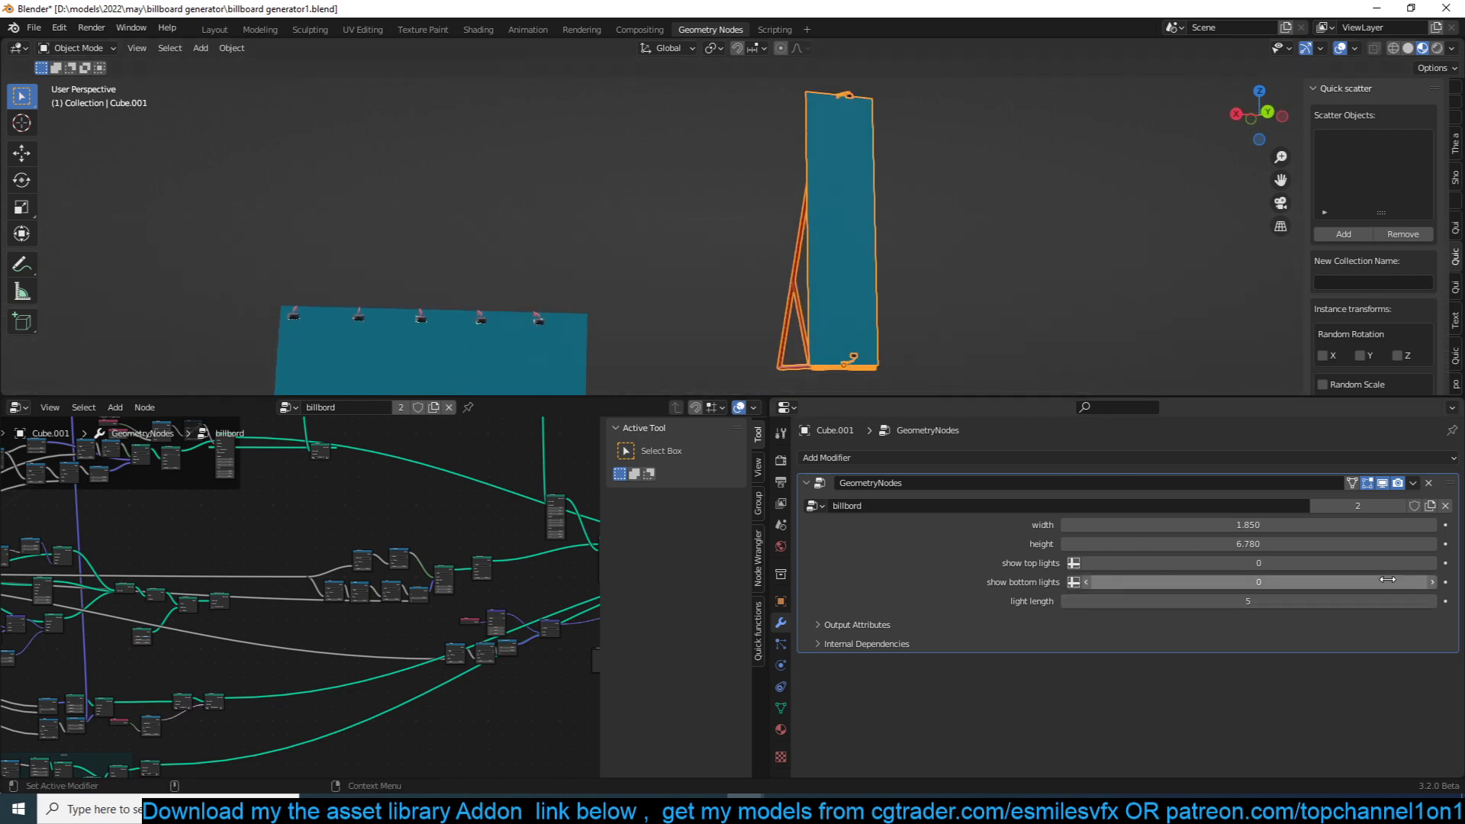
click(1430, 563)
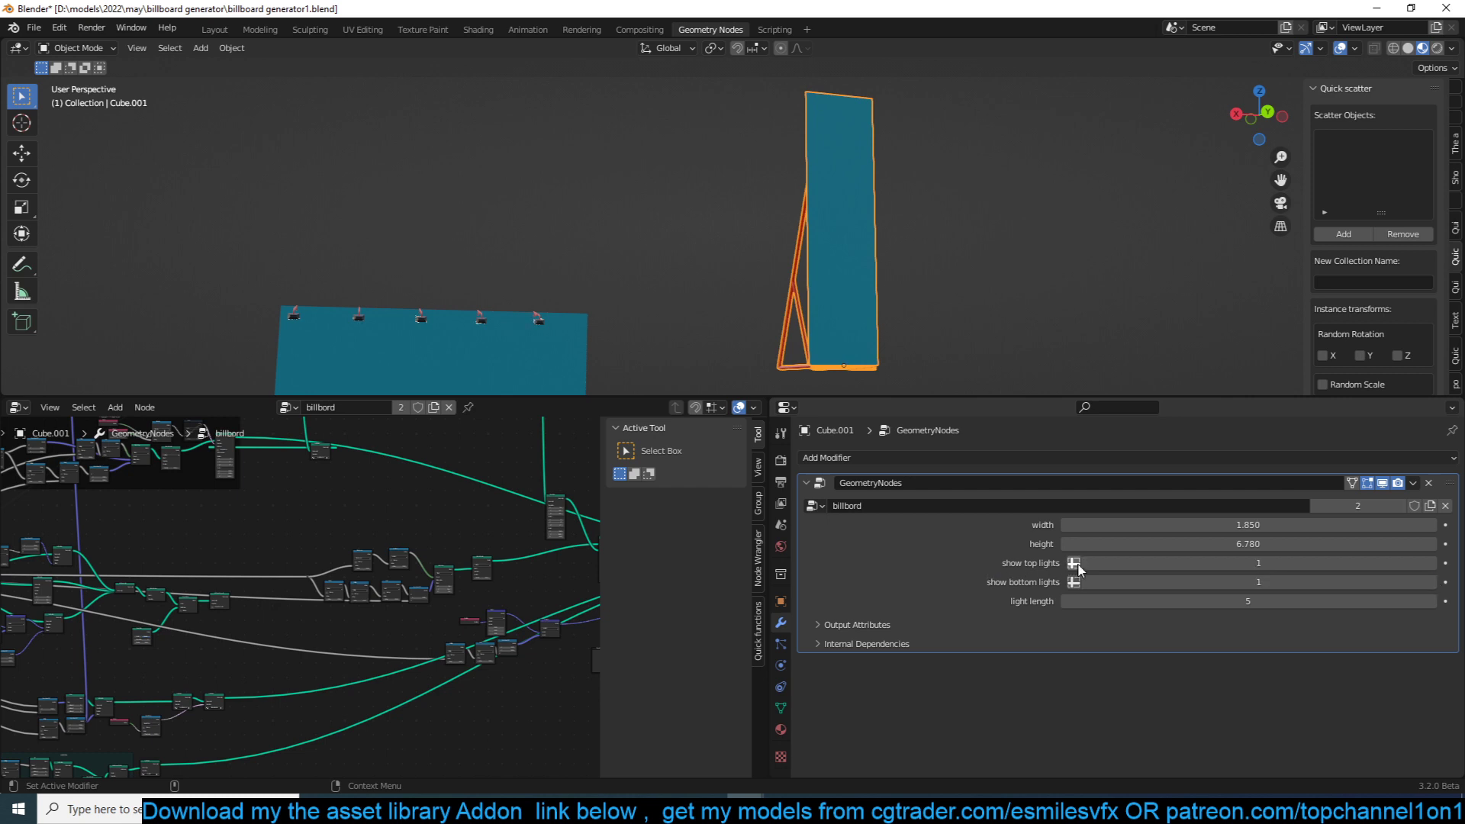
click(1072, 563)
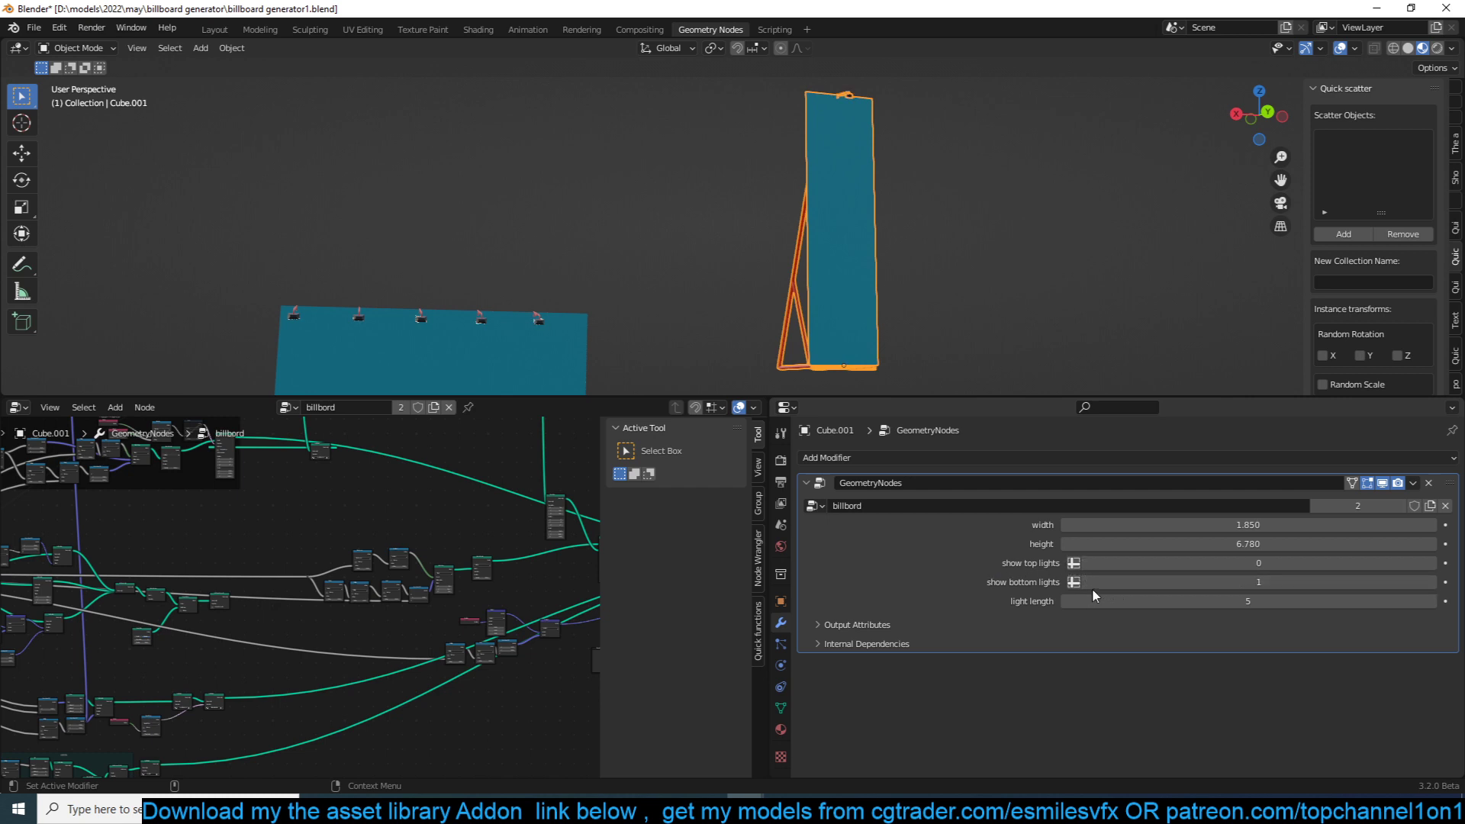